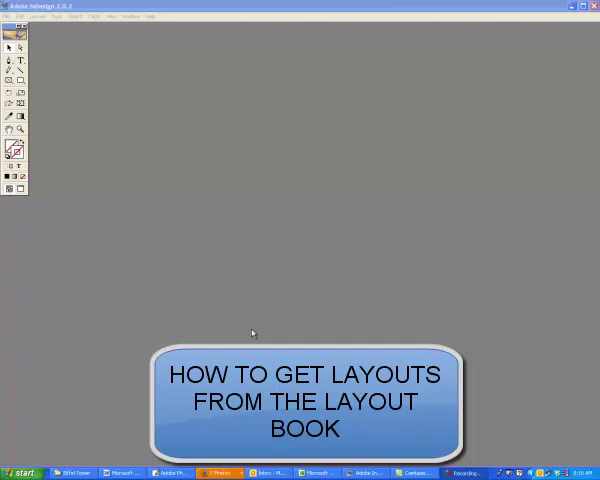
pyautogui.moveTo(265, 313)
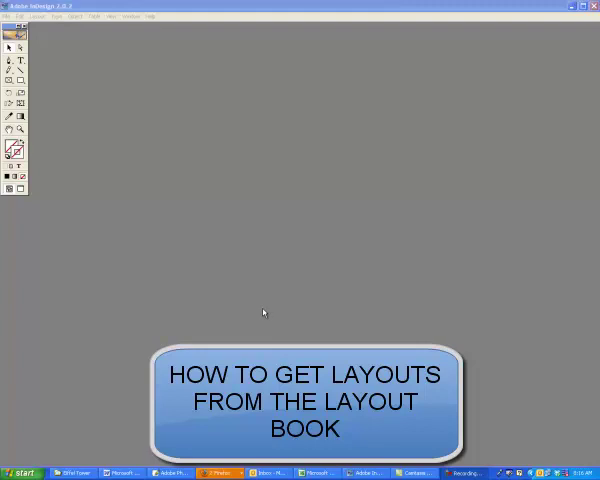
pyautogui.moveTo(101, 120)
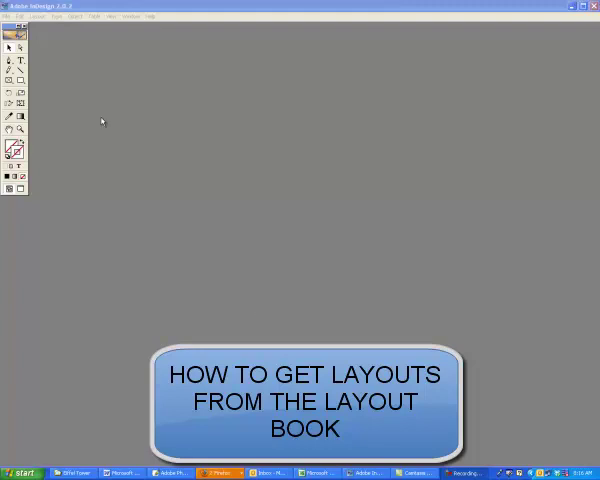
# Step: Open MASTER LAYOUT 2011 from the MASTER LAYOUTS 2011 folder
pyautogui.click(17, 16)
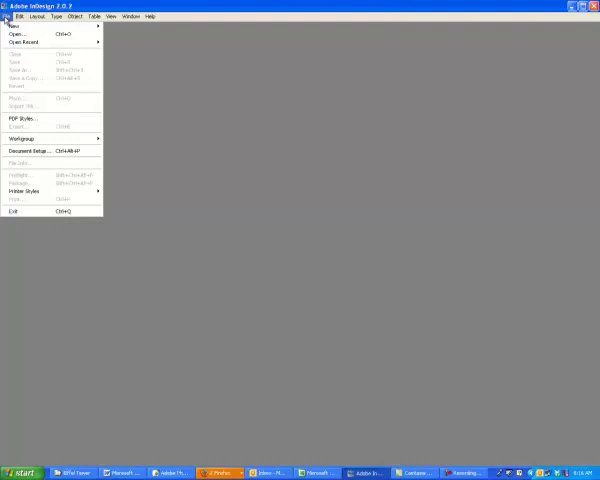
pyautogui.click(18, 34)
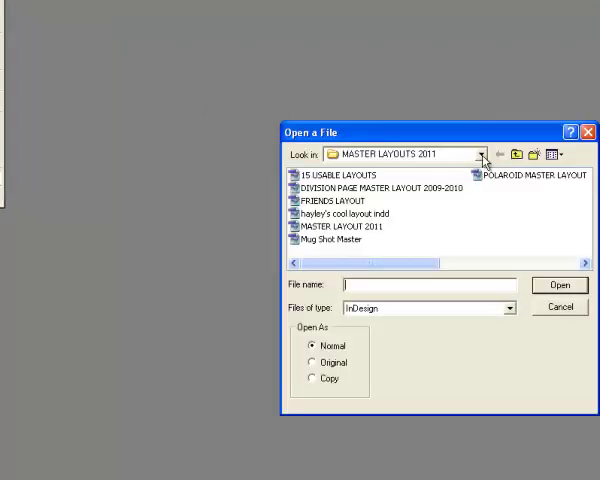
pyautogui.click(485, 155)
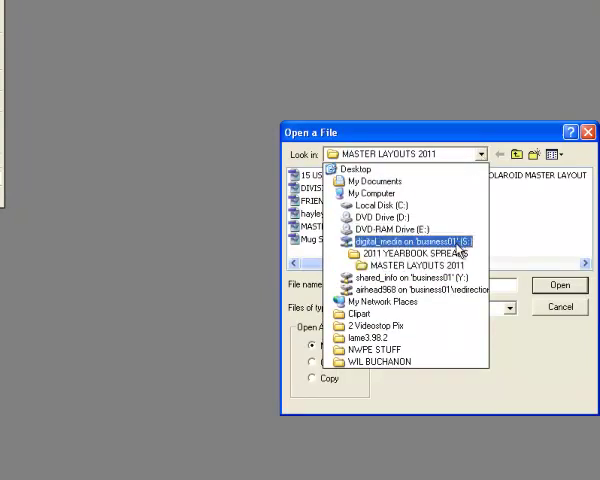
pyautogui.click(410, 252)
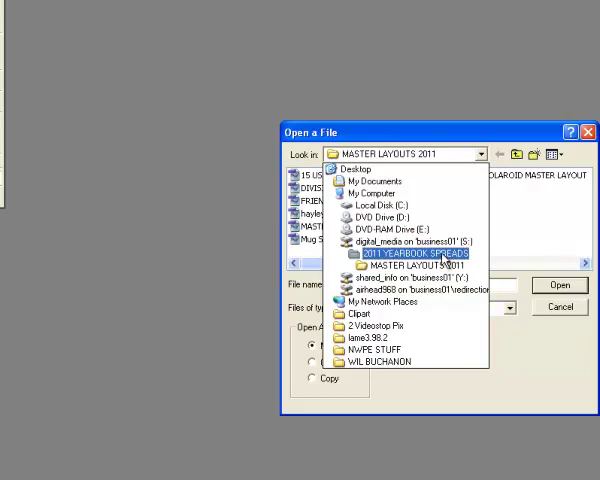
pyautogui.moveTo(437, 263)
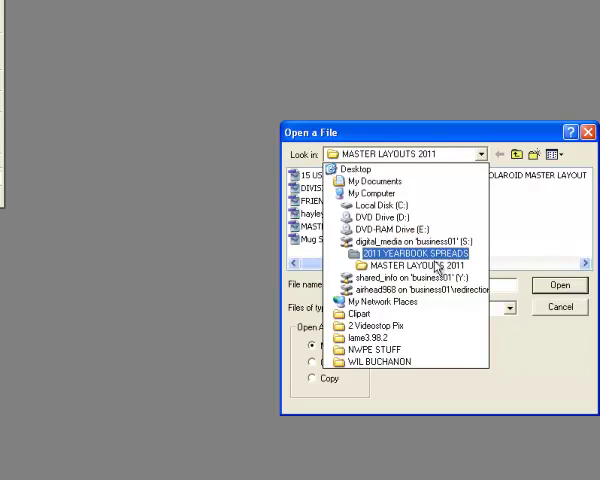
pyautogui.click(405, 265)
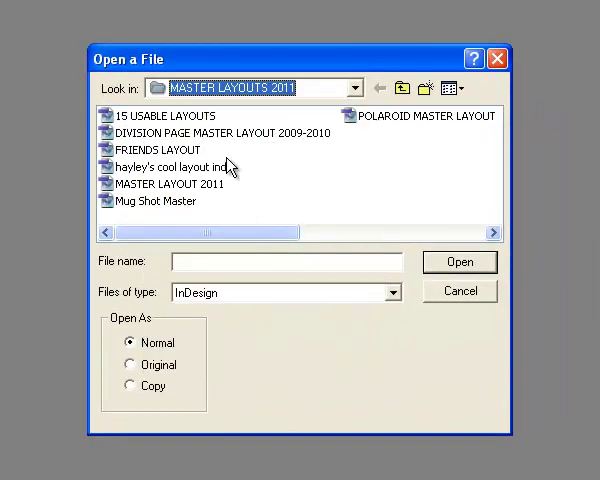
pyautogui.moveTo(165, 190)
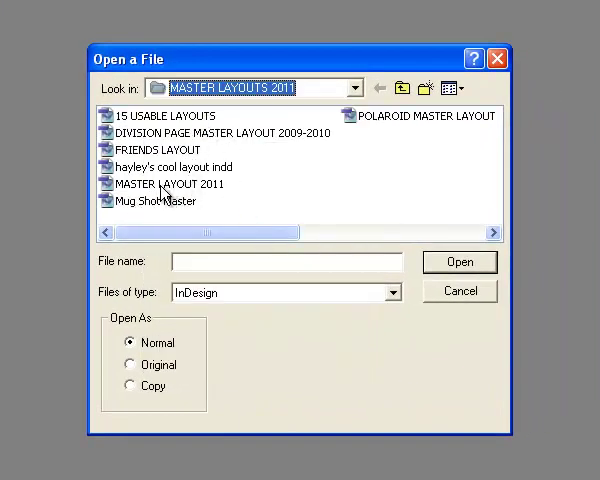
pyautogui.click(170, 183)
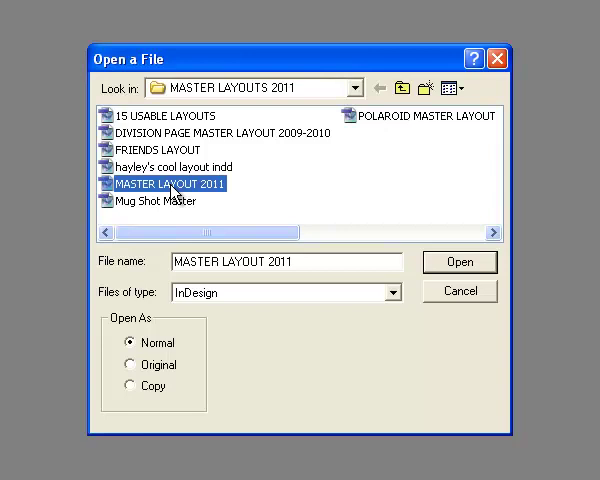
pyautogui.click(459, 261)
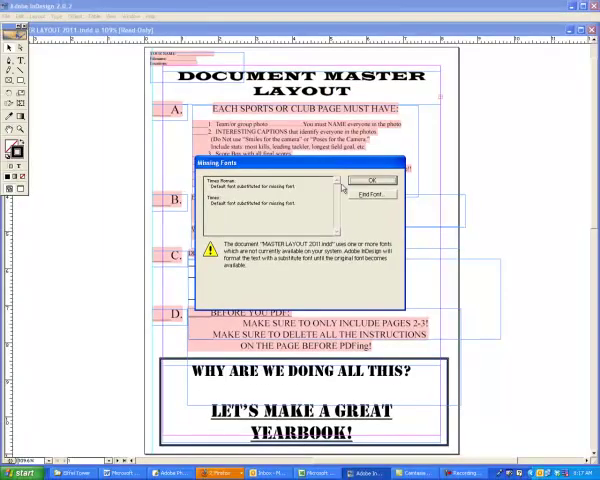
# Step: Dismiss the missing-fonts warning and scroll down to the two-page master spread
pyautogui.click(369, 180)
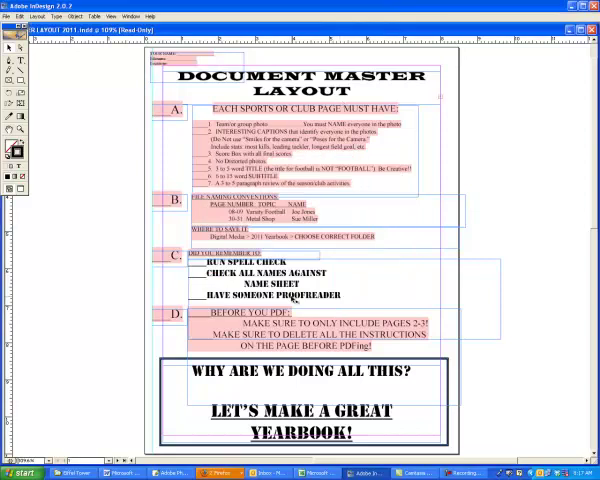
pyautogui.scroll(-3)
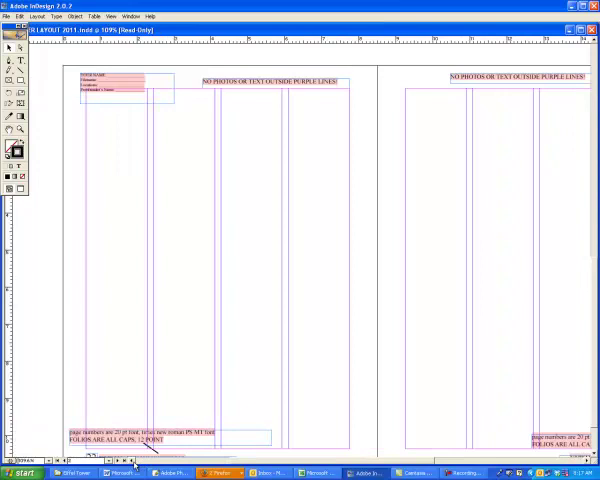
pyautogui.moveTo(75, 318)
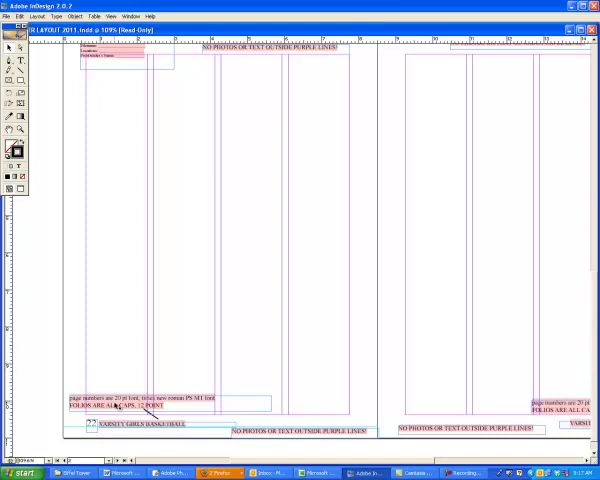
pyautogui.moveTo(116, 407)
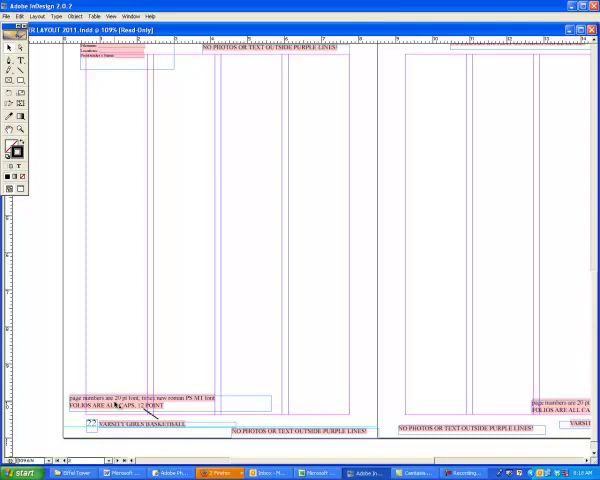
pyautogui.moveTo(353, 257)
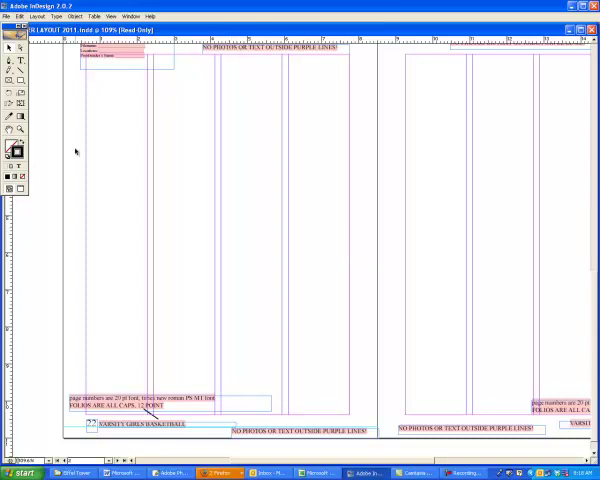
pyautogui.moveTo(189, 432)
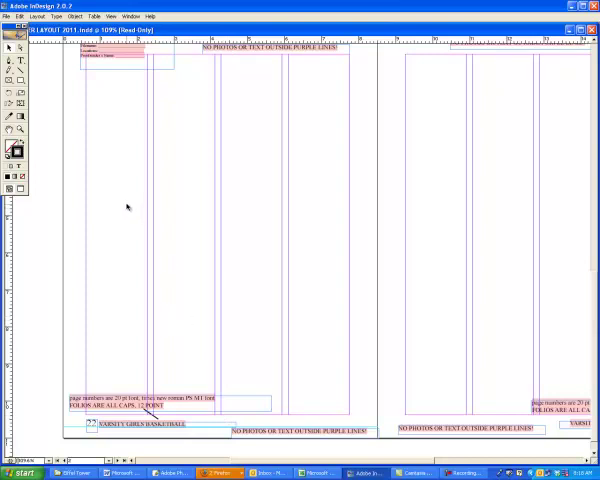
pyautogui.moveTo(127, 207)
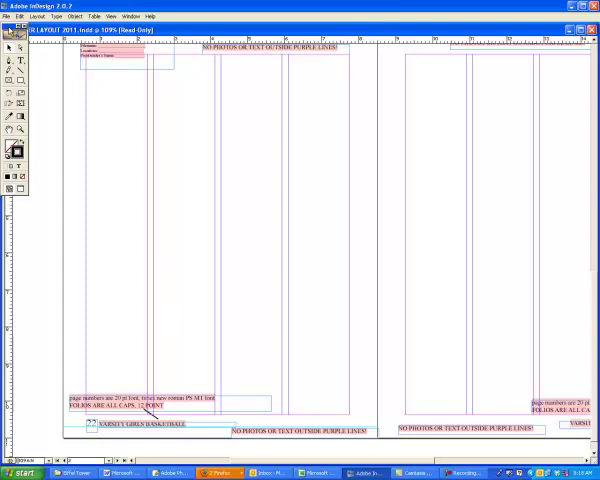
# Step: Bring up the Open a File dialog to browse for another layout
pyautogui.click(8, 16)
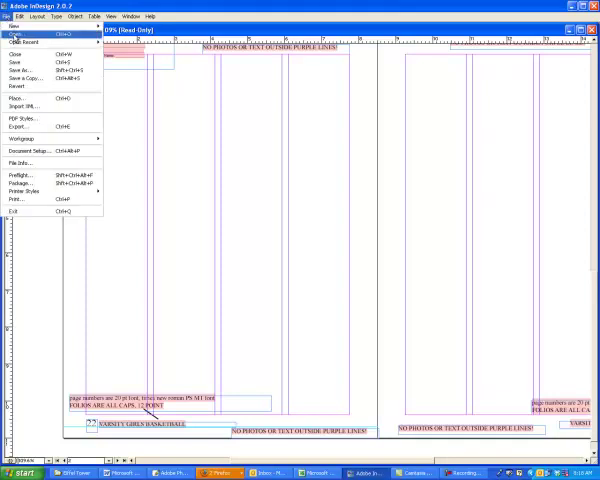
pyautogui.click(18, 54)
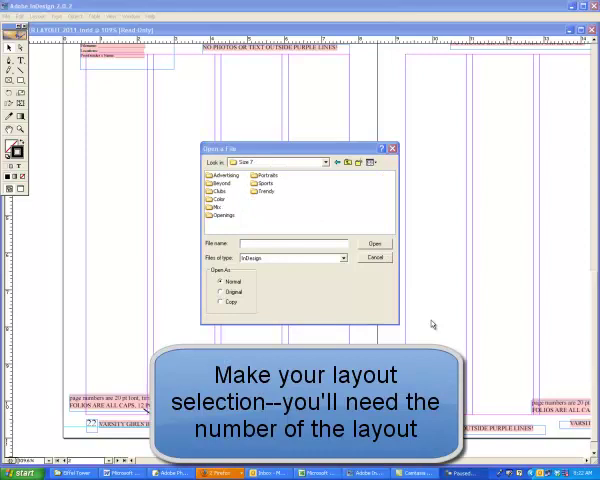
pyautogui.moveTo(348, 213)
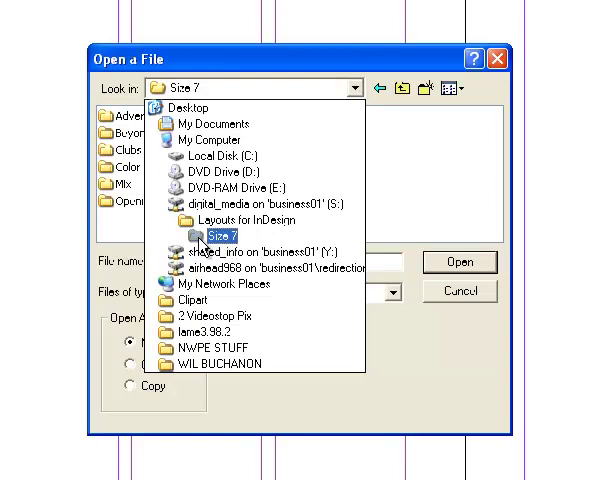
# Step: Open layout 6010 from the Size 7 Sports folder
pyautogui.click(219, 233)
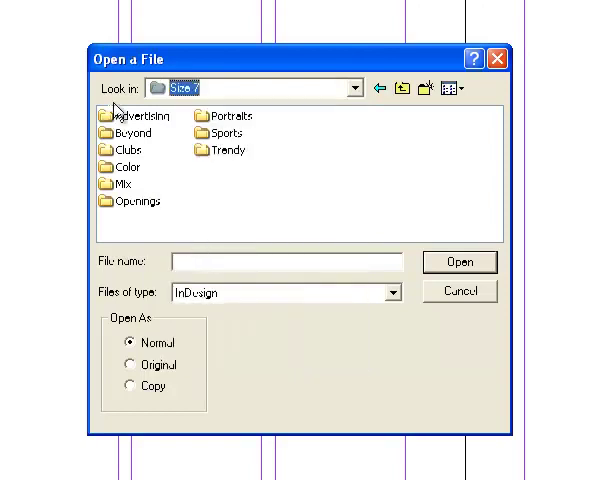
pyautogui.moveTo(135, 188)
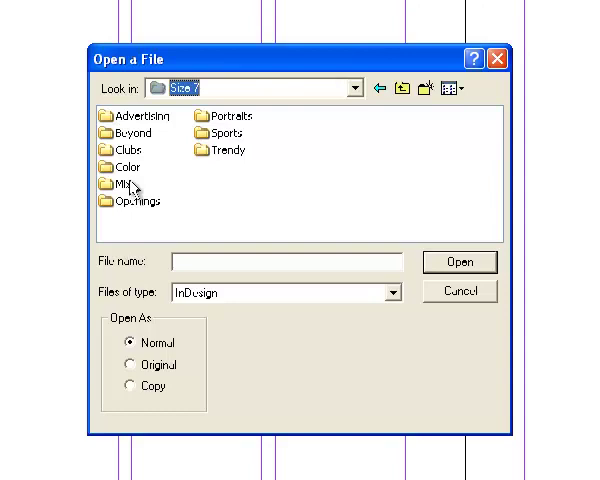
pyautogui.moveTo(183, 162)
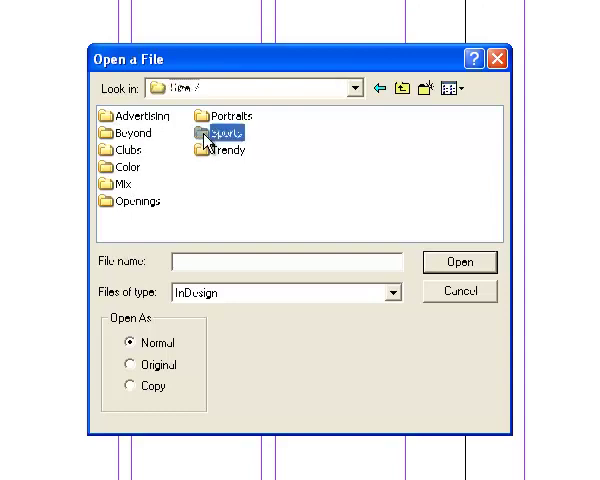
pyautogui.doubleClick(215, 133)
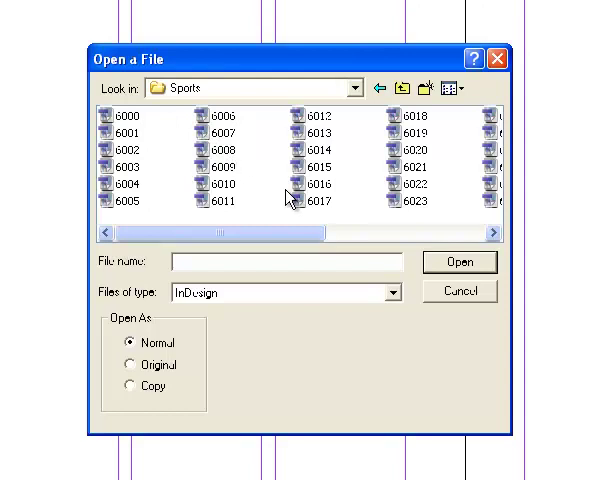
pyautogui.moveTo(258, 210)
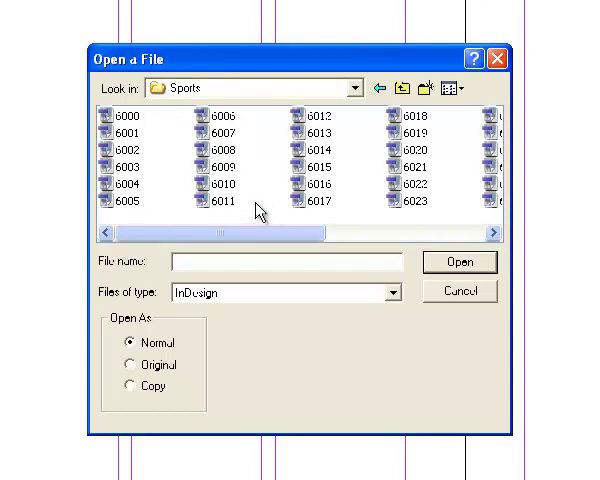
pyautogui.moveTo(205, 210)
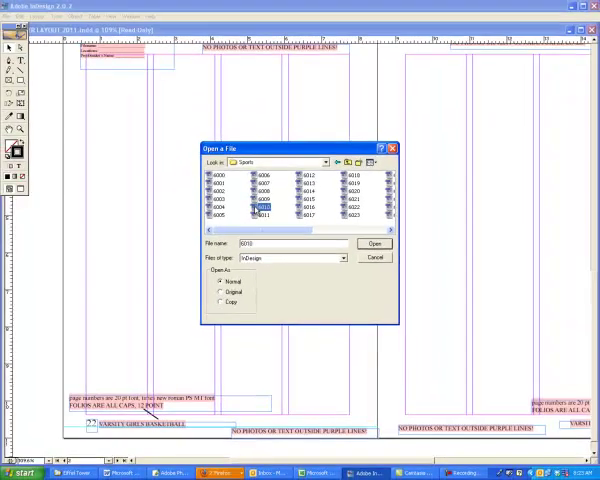
pyautogui.click(374, 243)
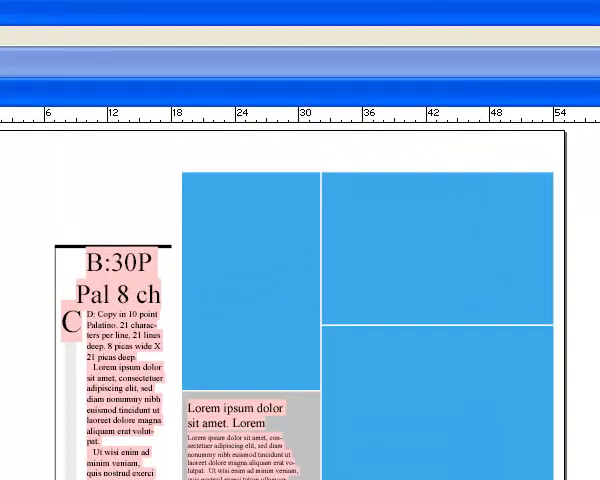
# Step: Select all of layout 6010's blocks, then close it without saving
pyautogui.press('ctrl+a')
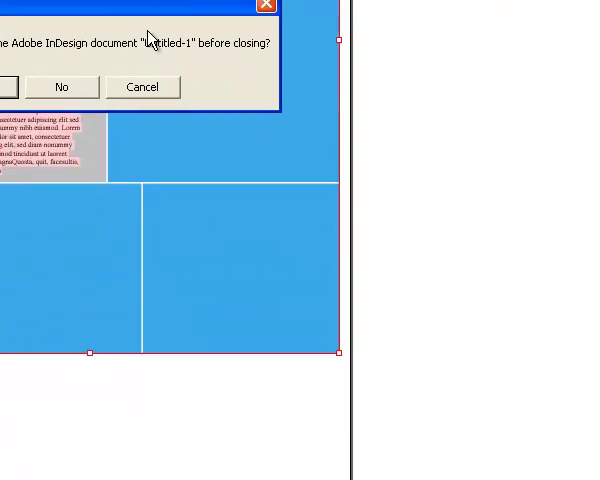
pyautogui.click(61, 87)
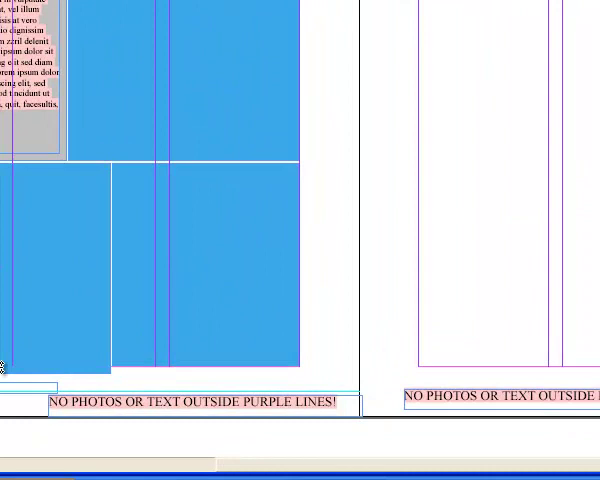
# Step: Select the lower-left blue photo block on the master spread
pyautogui.click(55, 270)
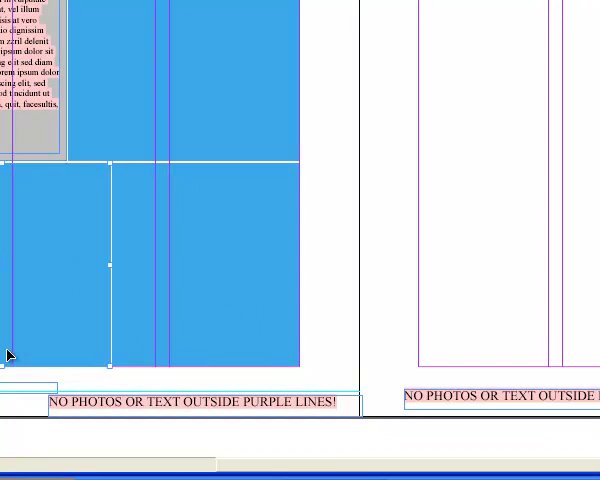